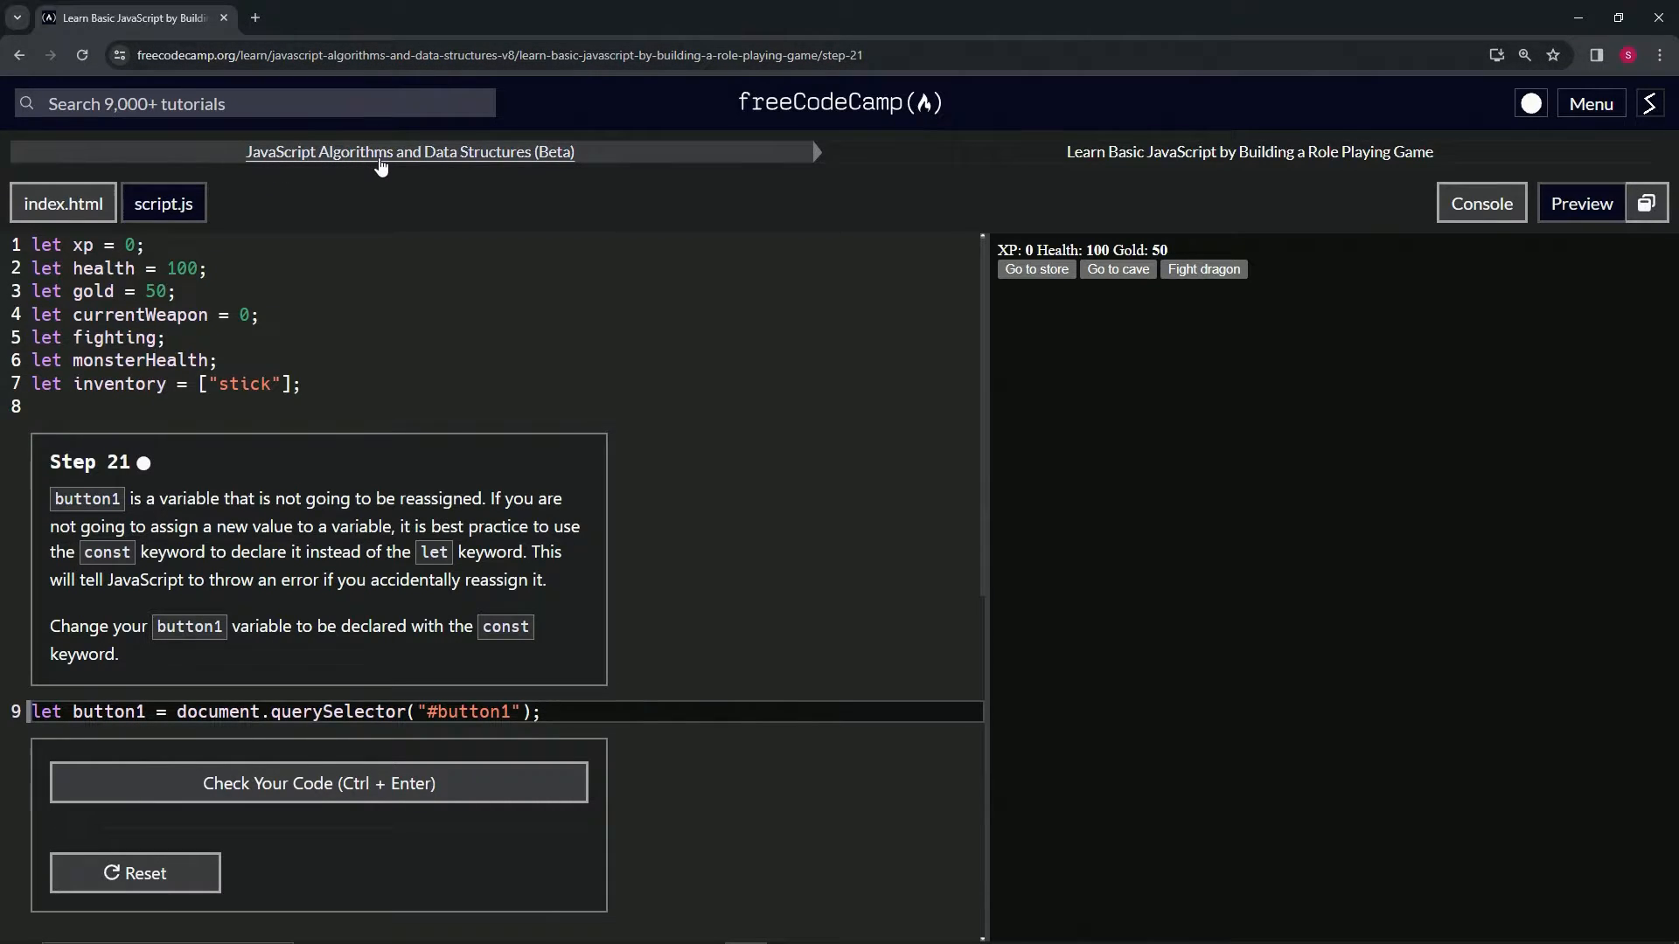
mouse_move(1029, 180)
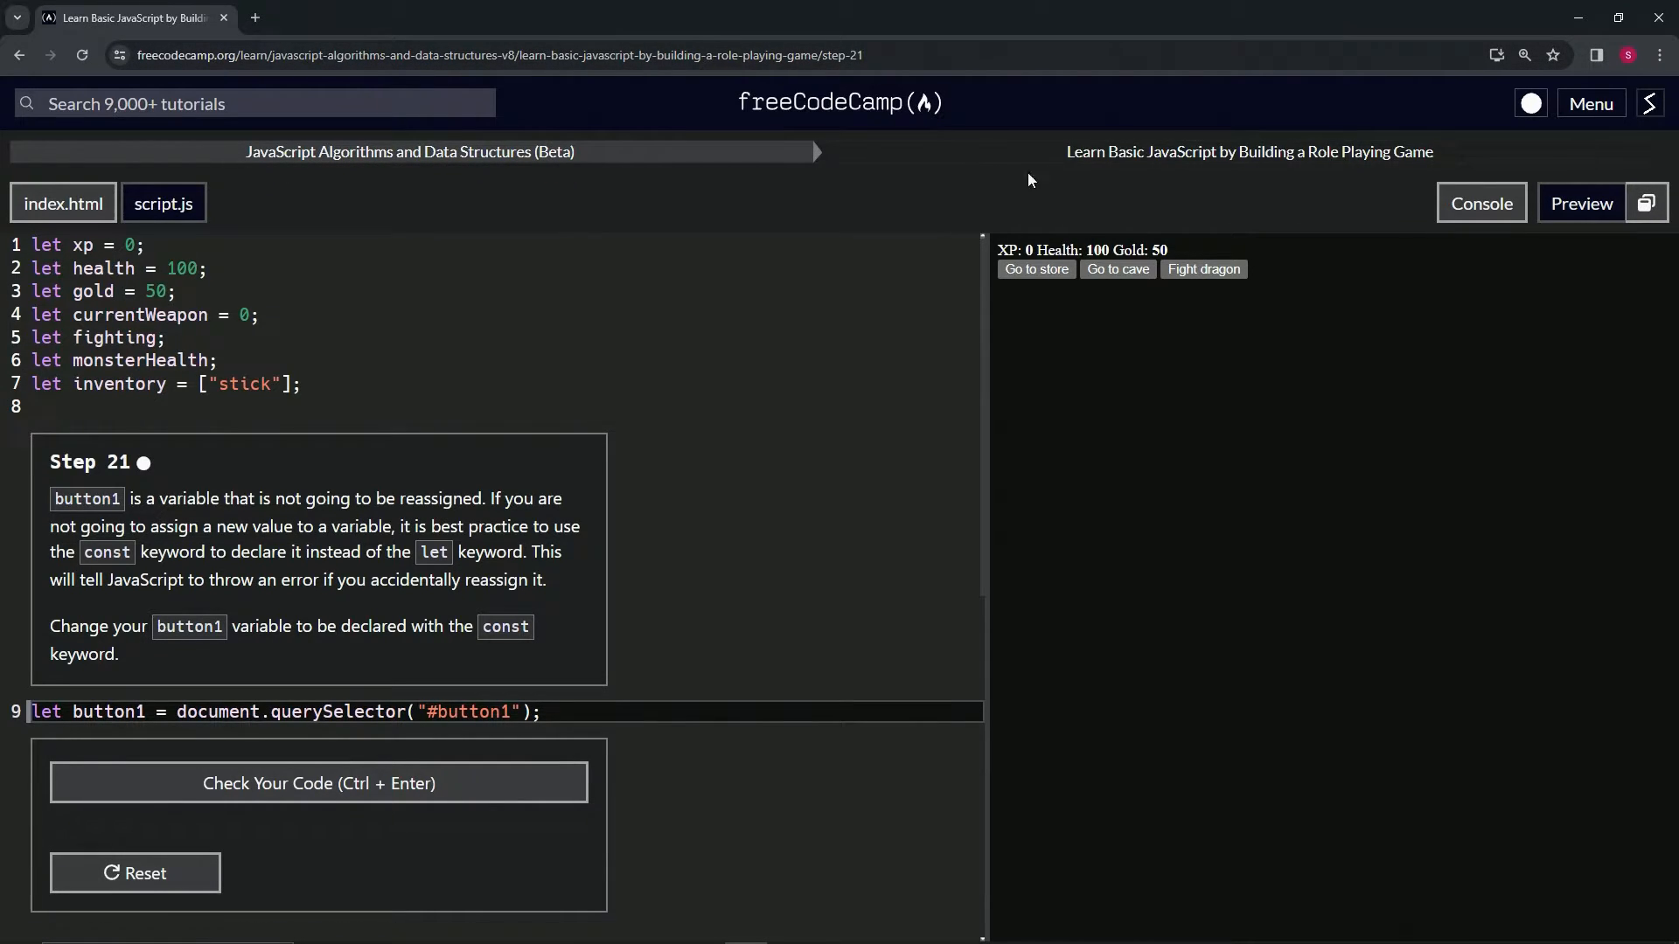
mouse_move(961, 203)
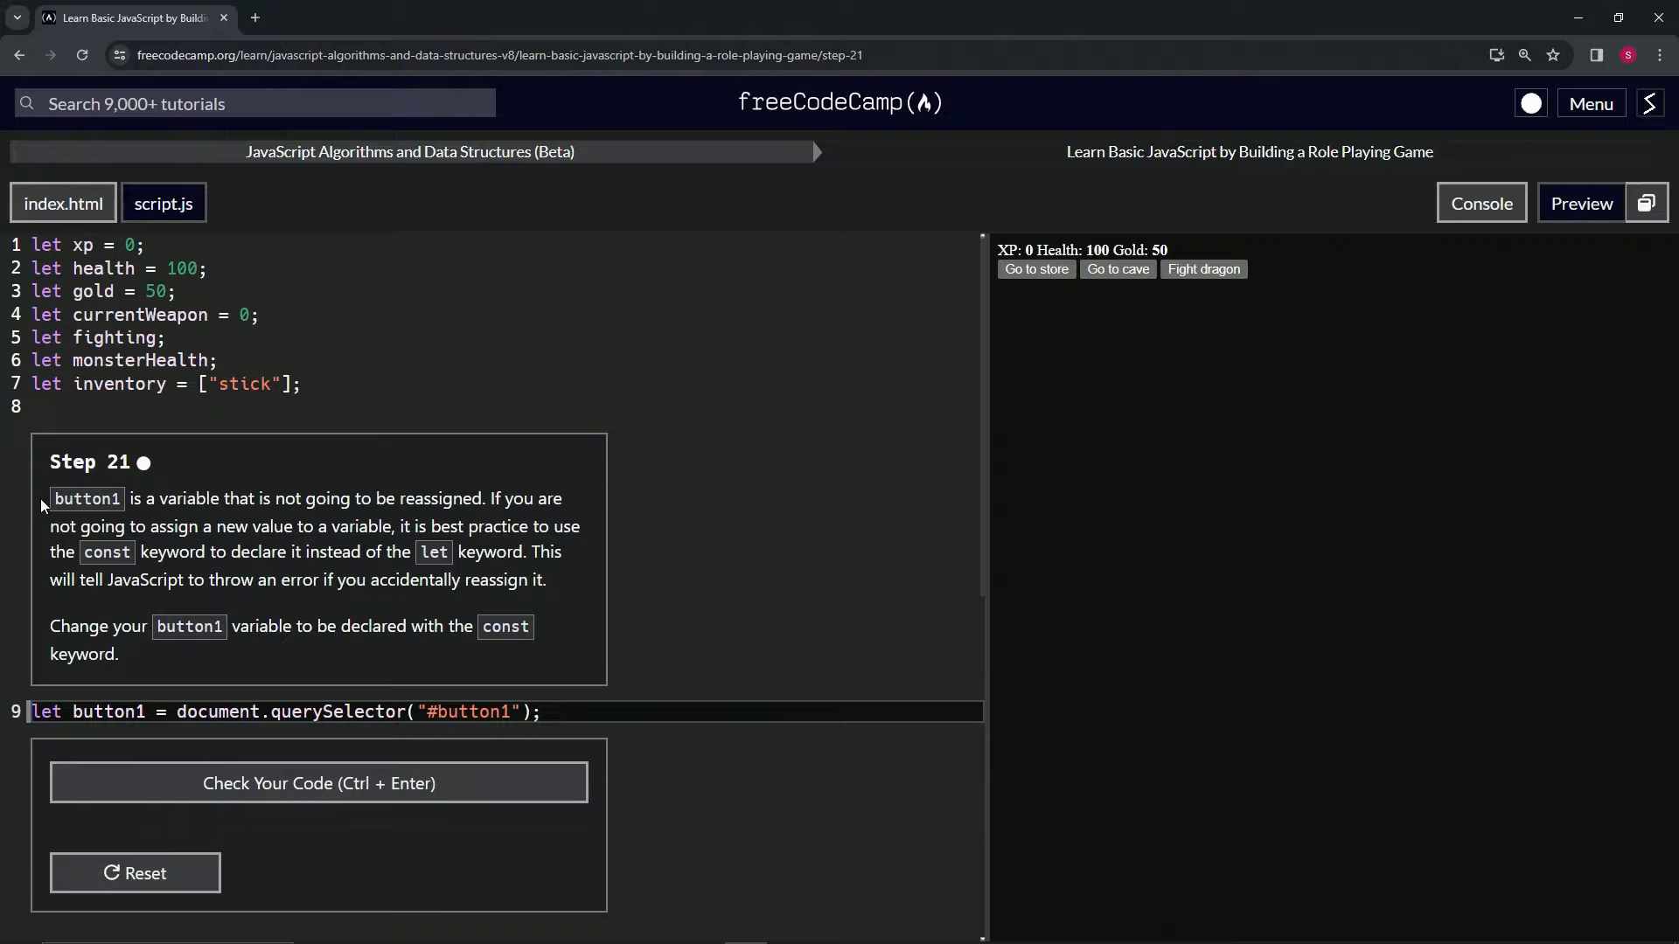
mouse_move(248, 511)
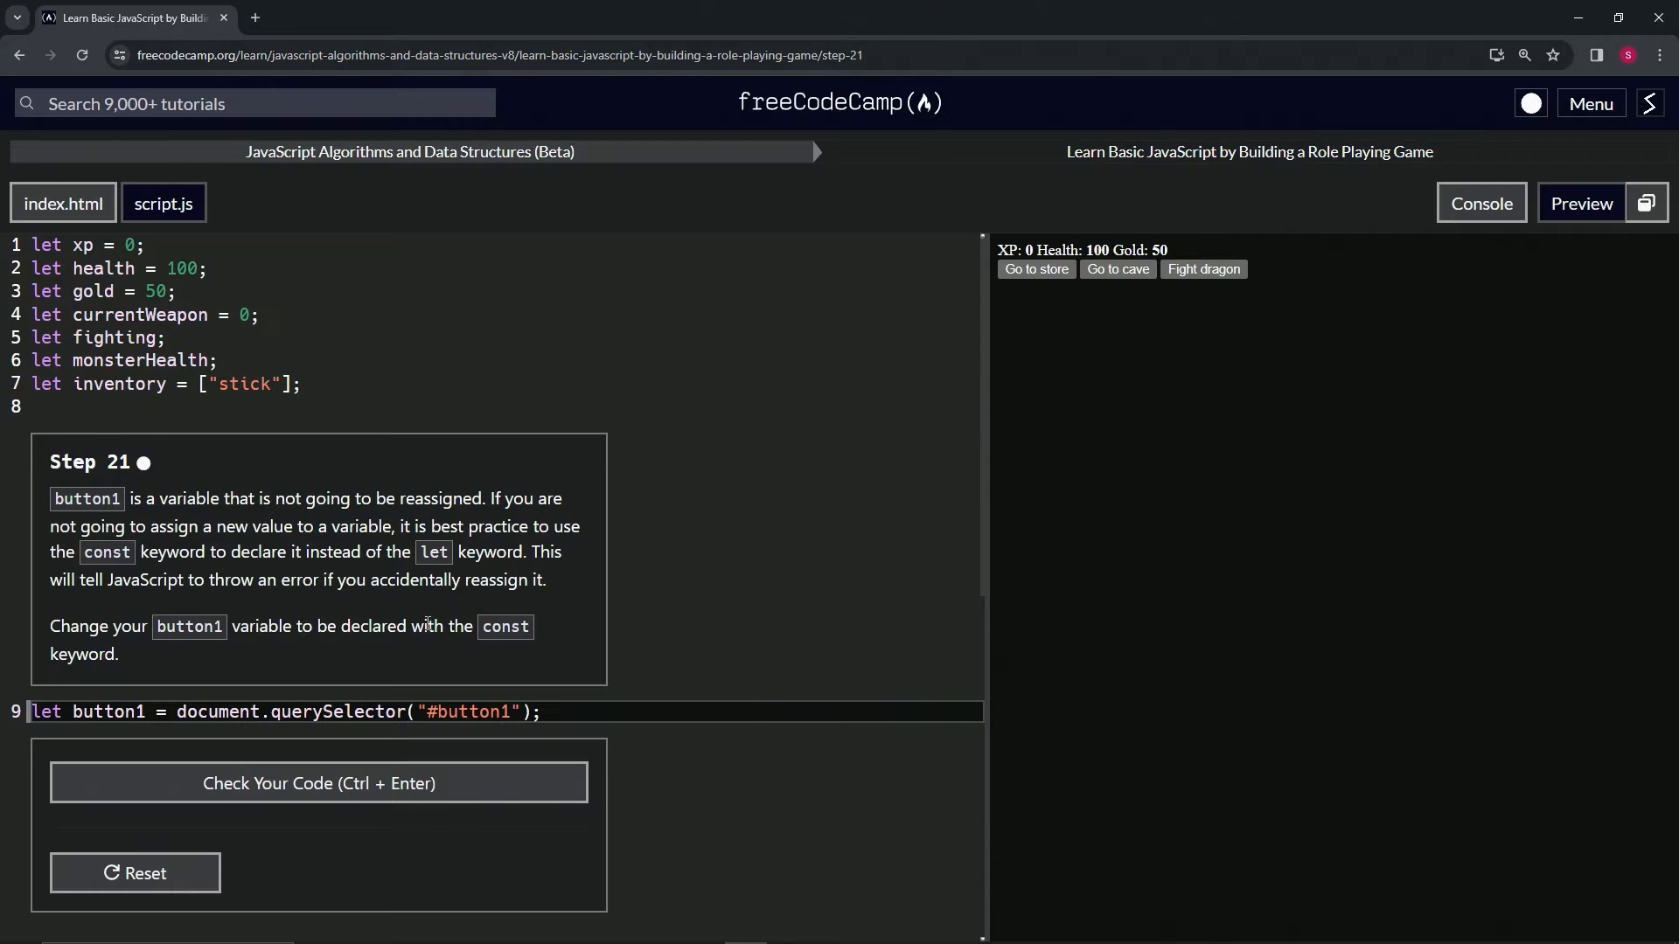
mouse_move(98, 692)
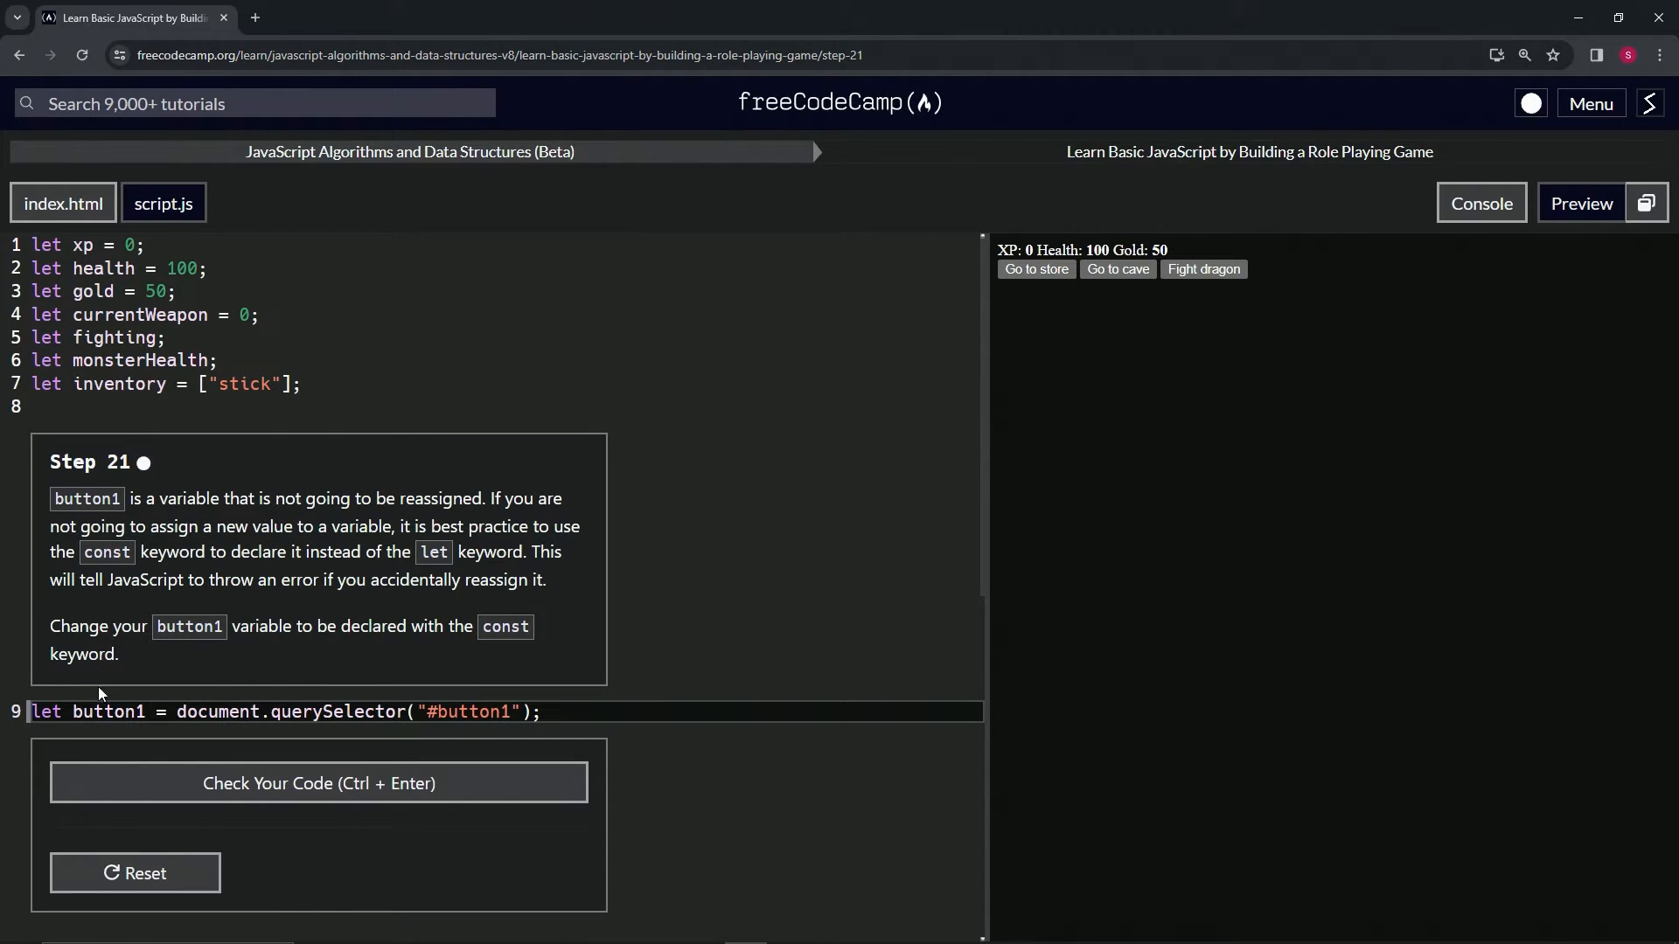
Step: Change button1's declaration from let to const, pass the check, and submit to reach Step 22
double_click(45, 712)
type("cons")
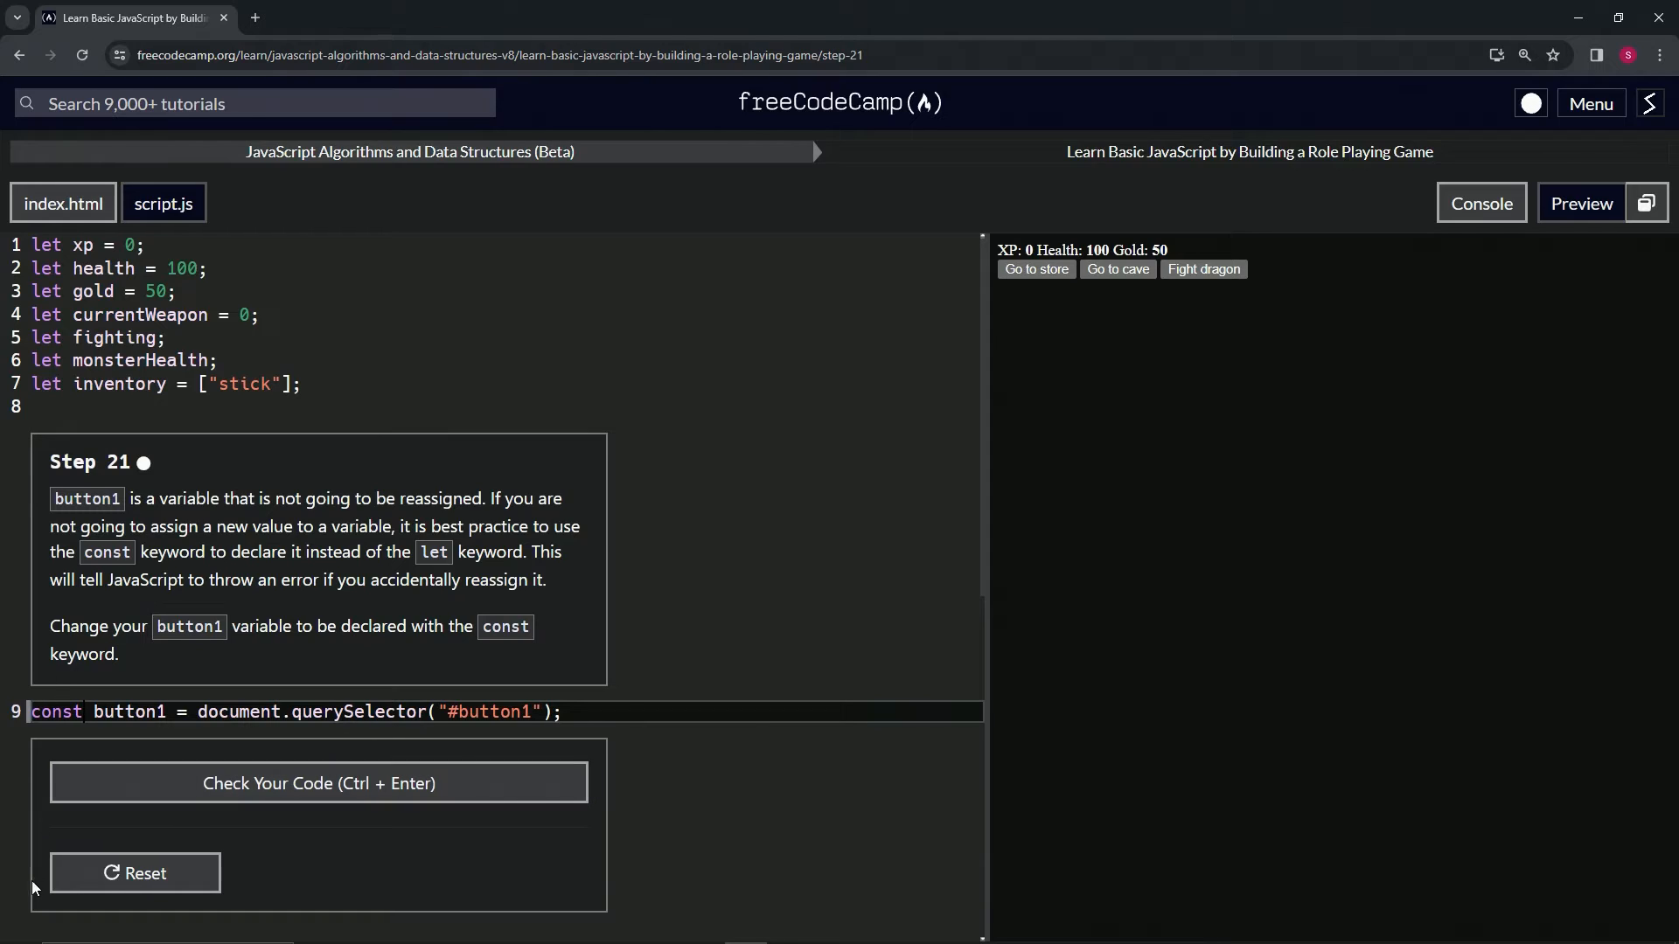
mouse_move(58, 922)
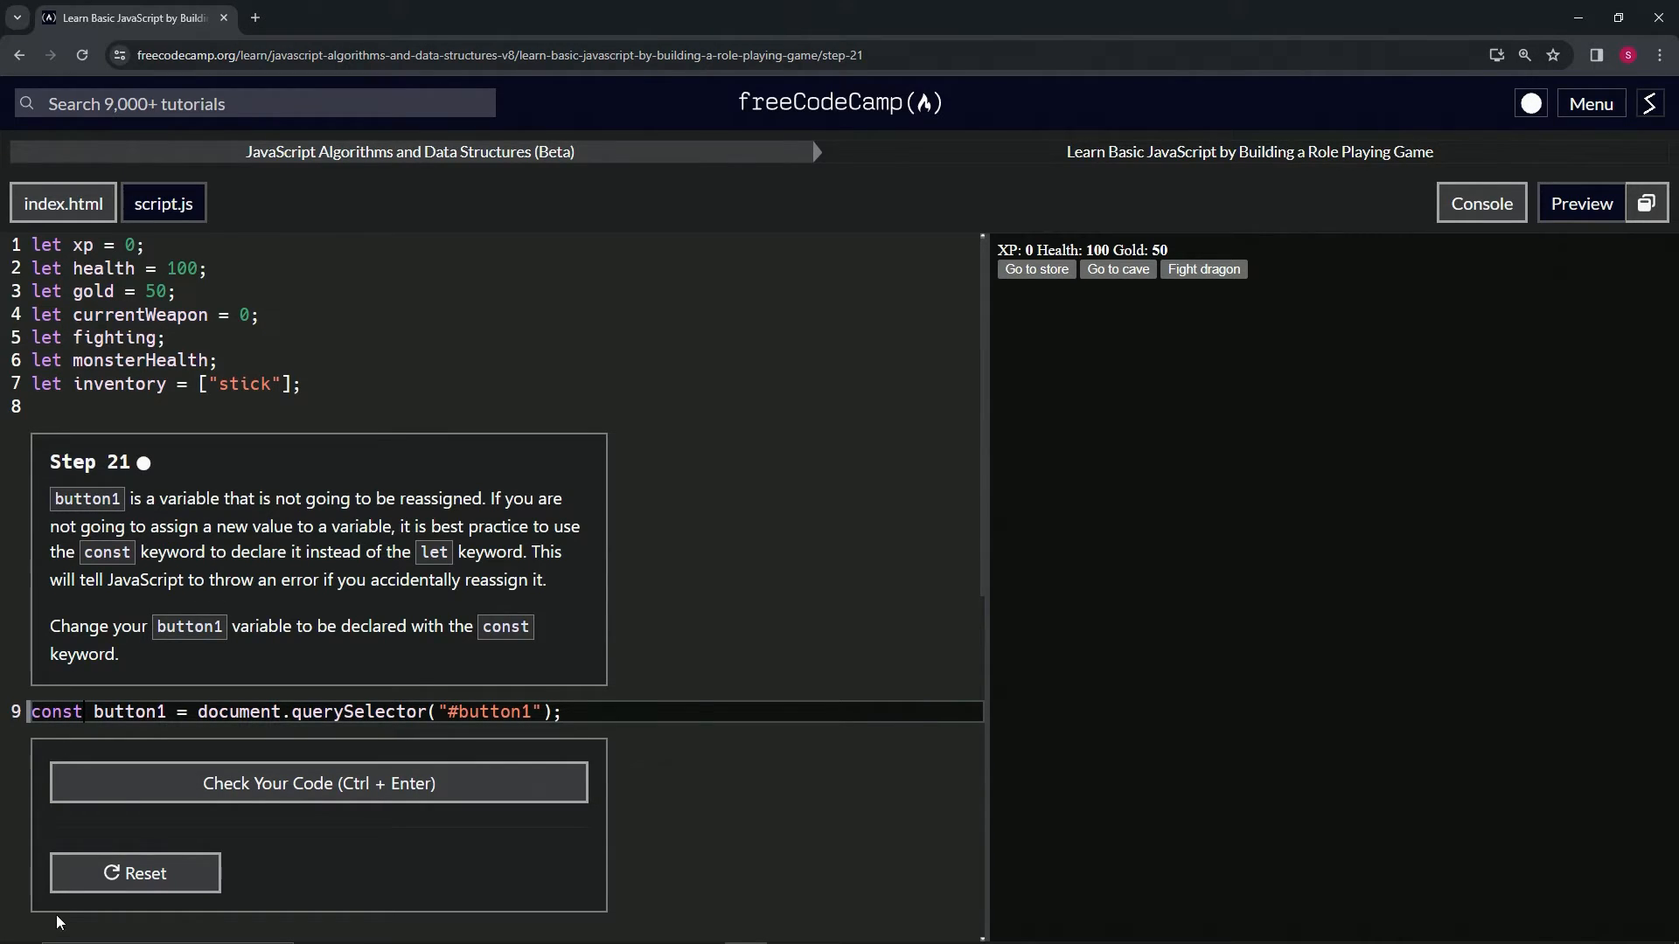
mouse_move(163, 843)
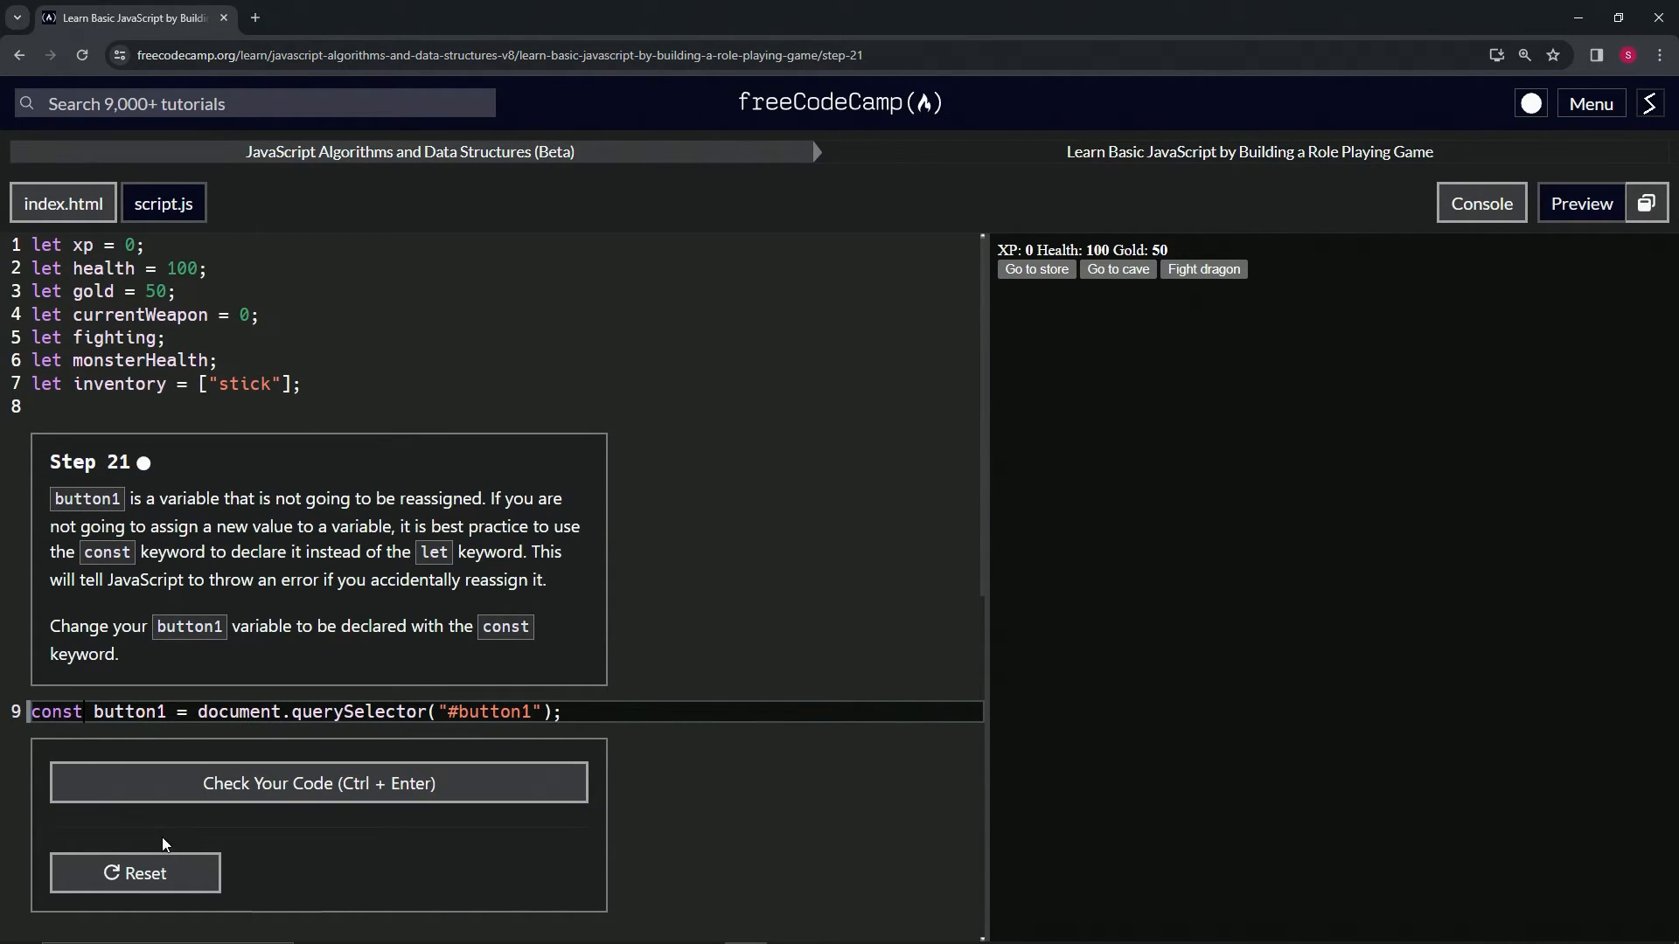
mouse_move(318, 783)
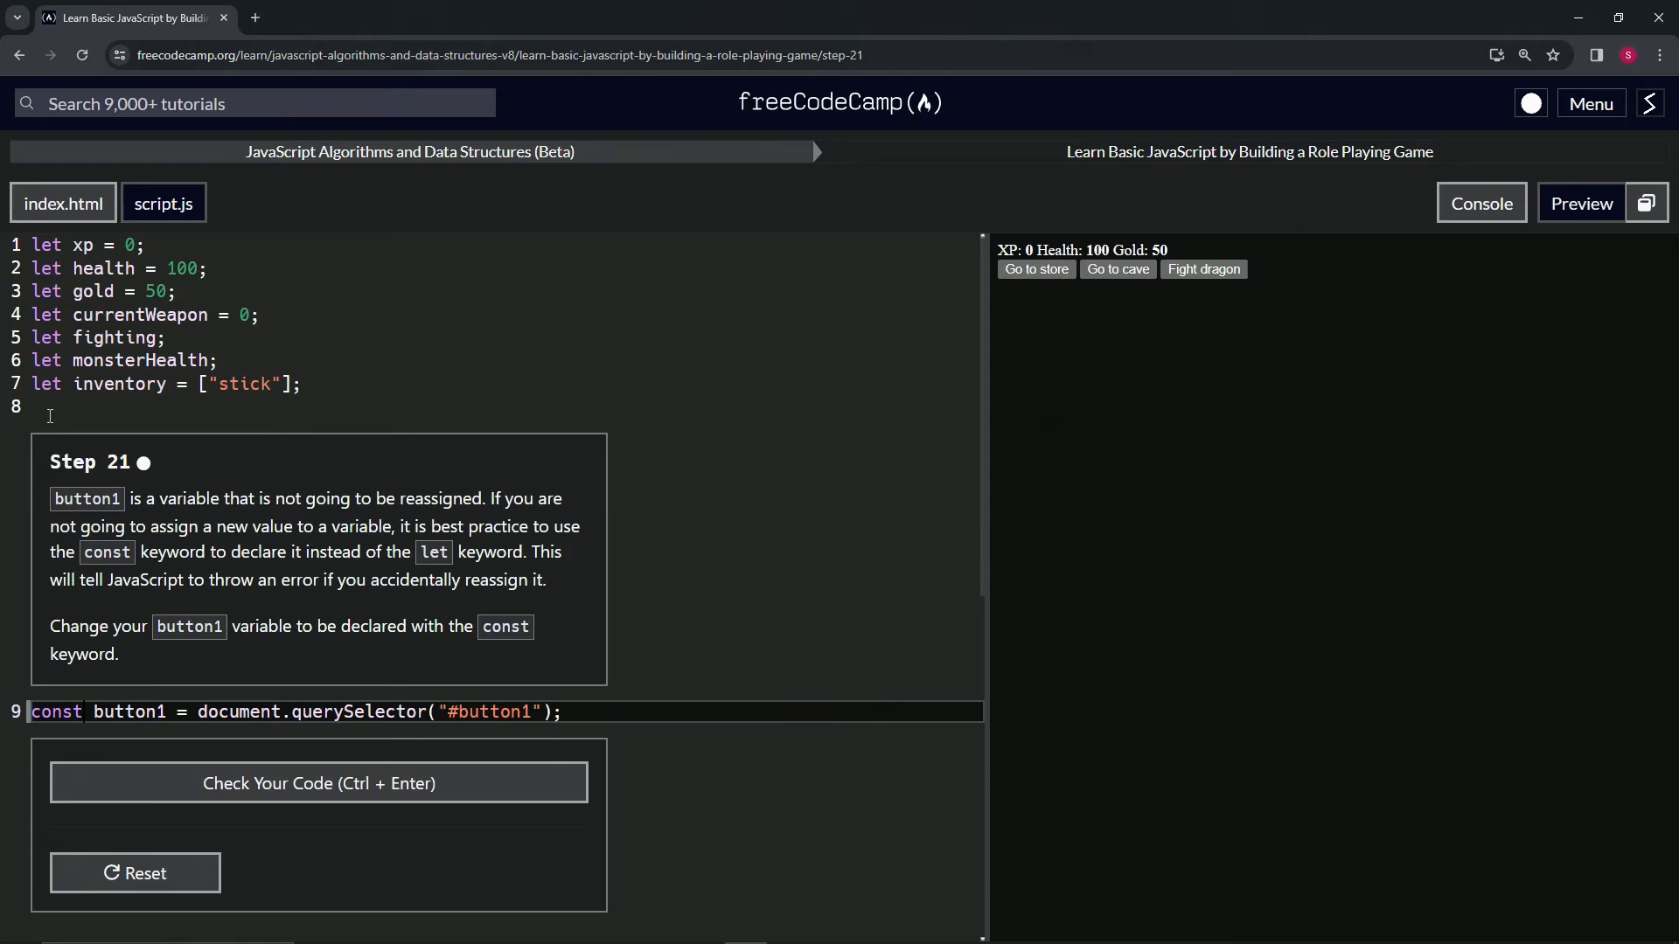
mouse_move(91, 688)
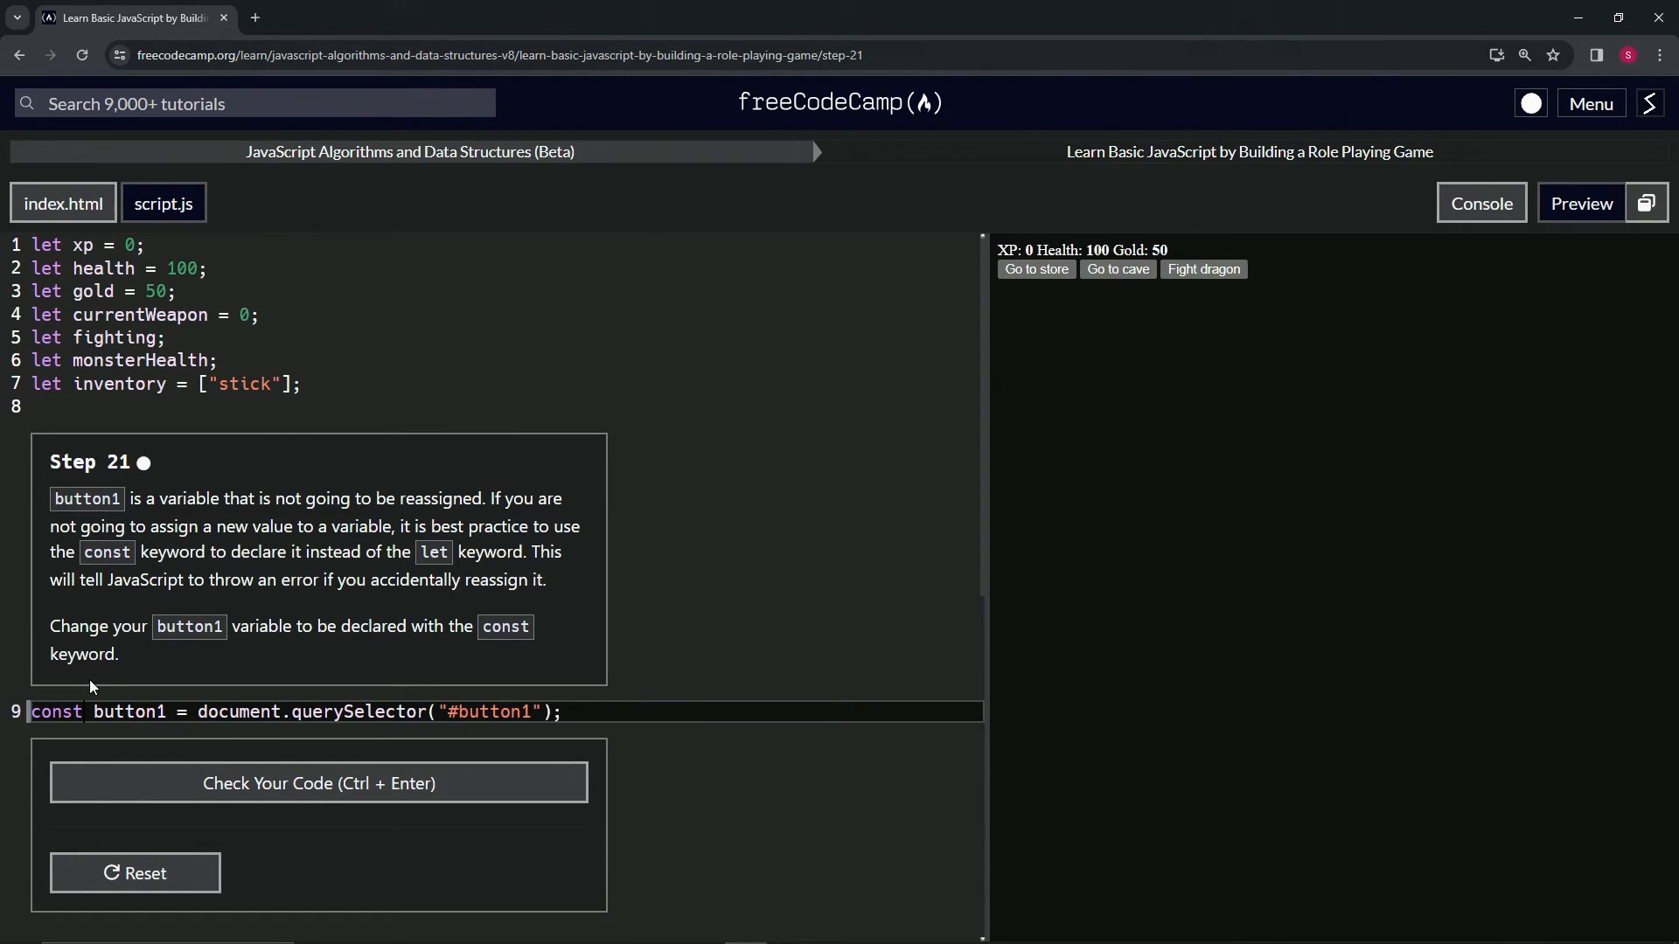
mouse_move(370, 525)
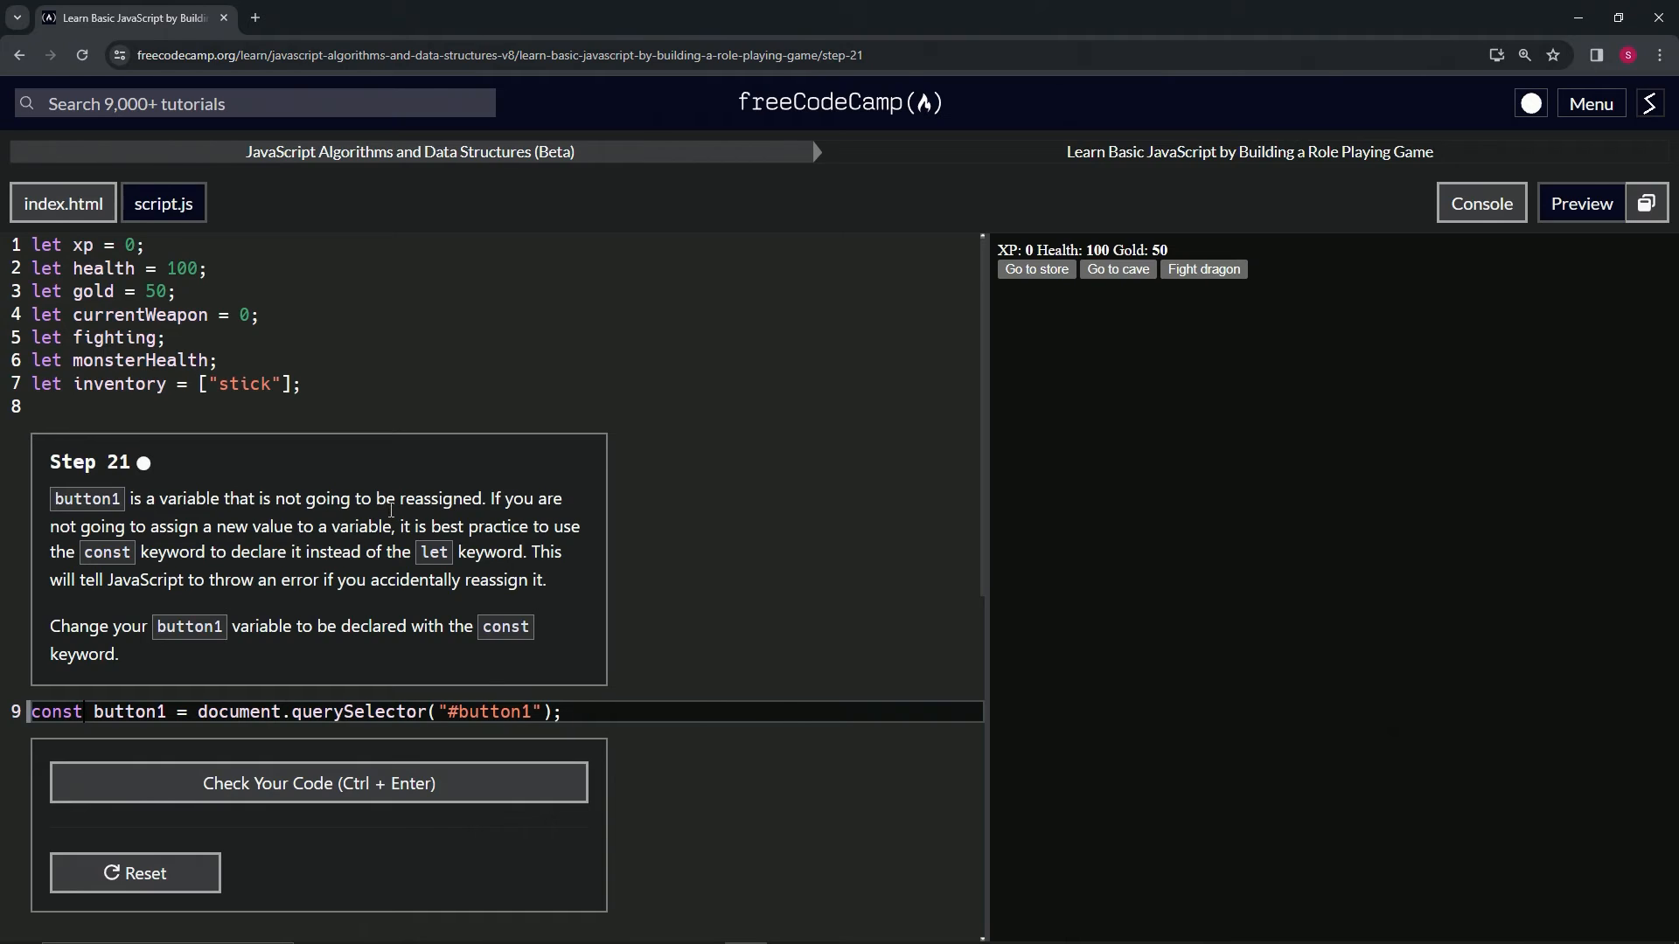
left_click(319, 784)
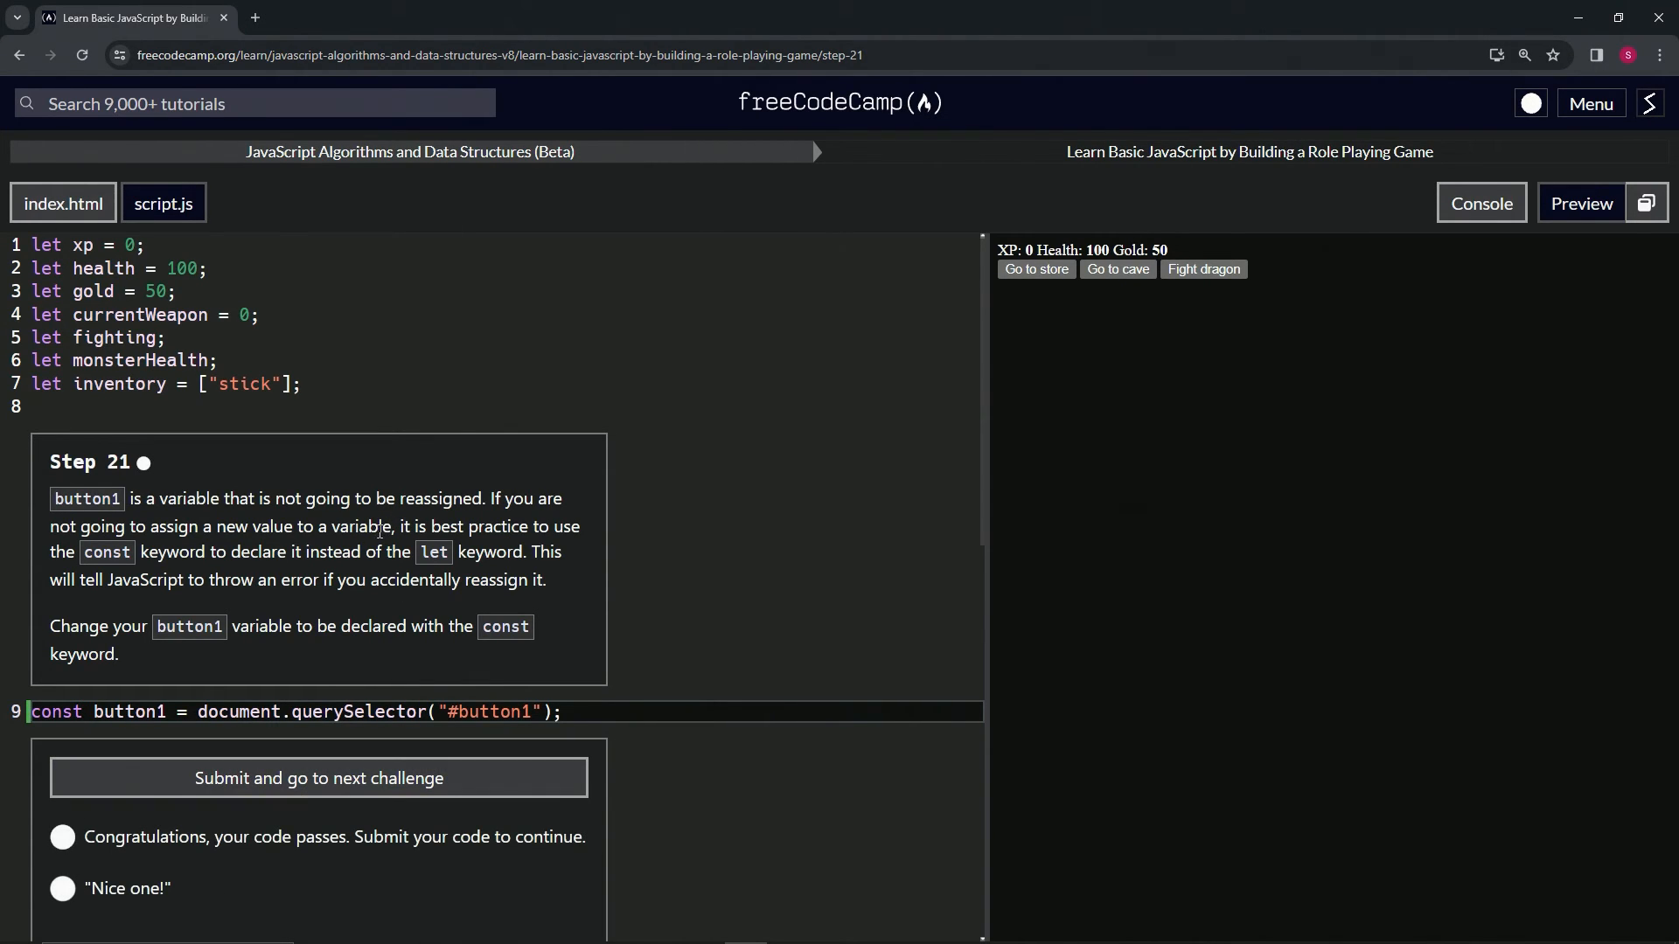
left_click(316, 776)
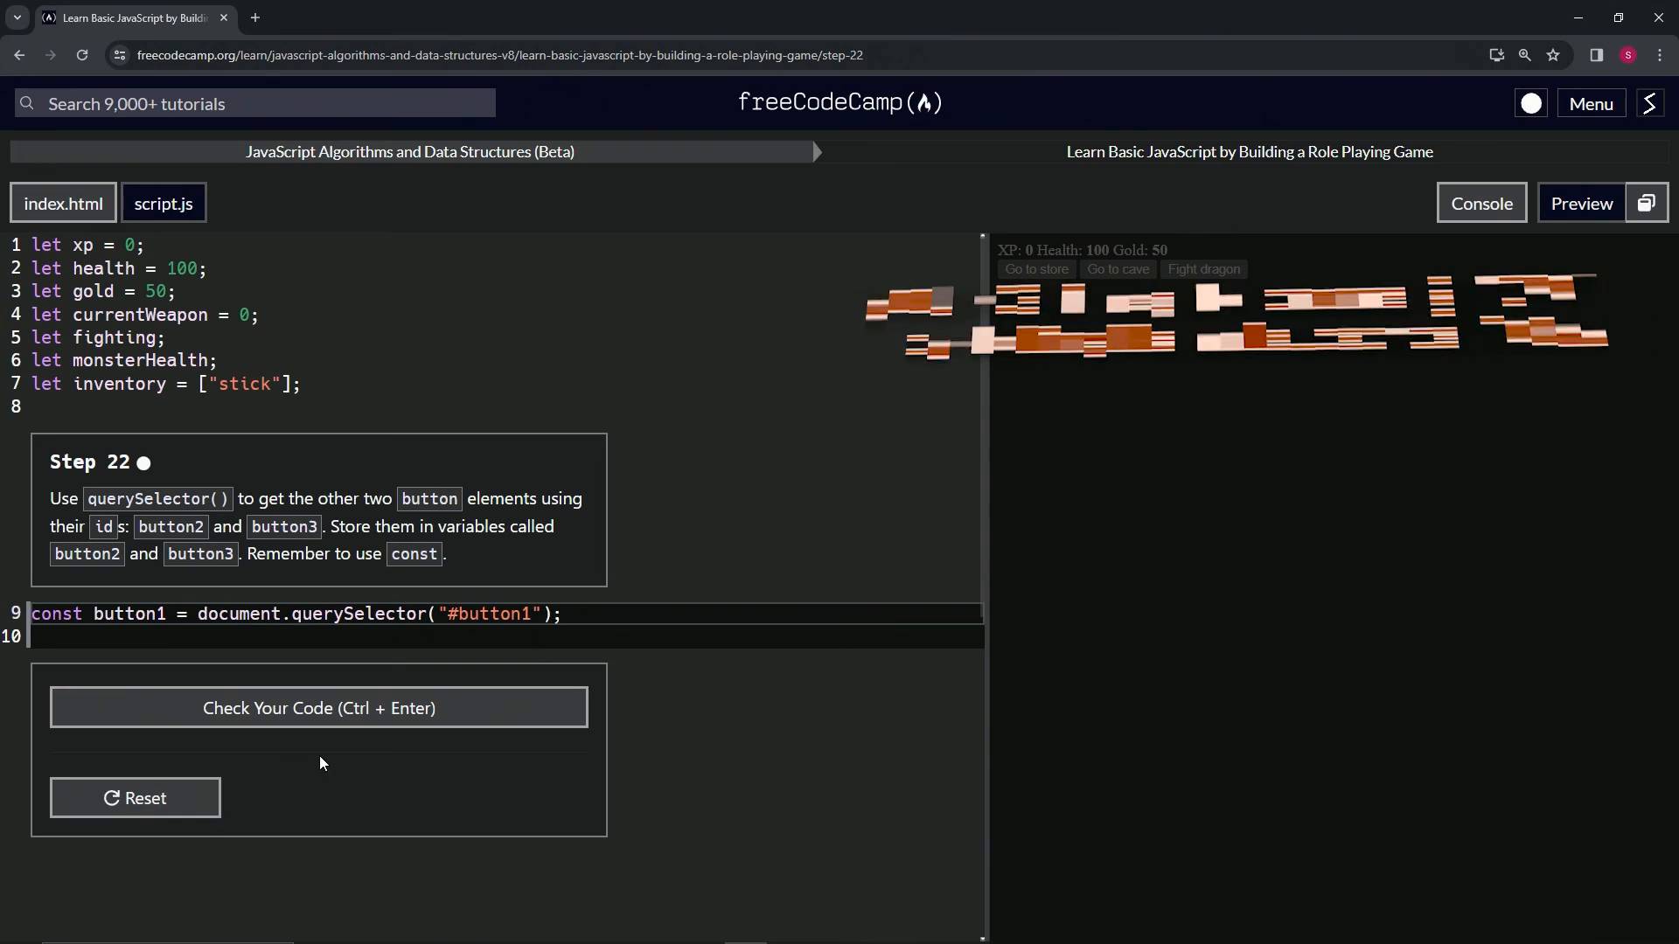